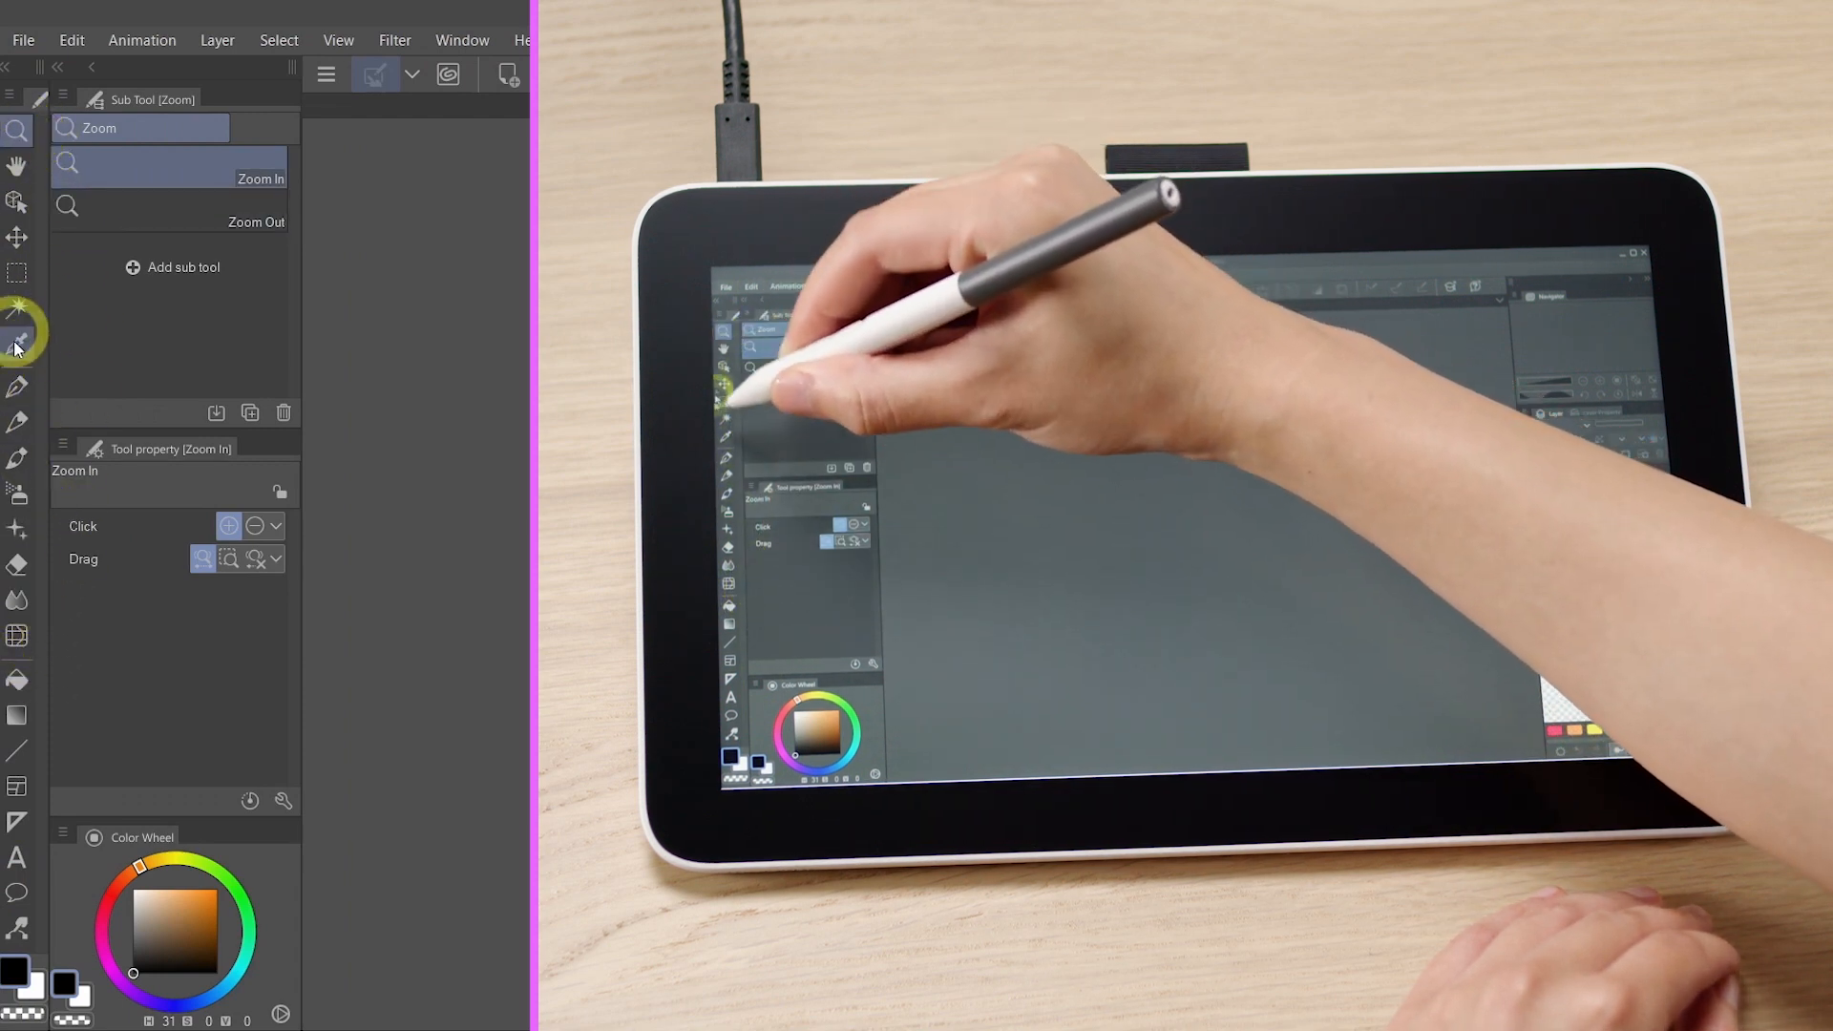
pyautogui.moveTo(40, 292)
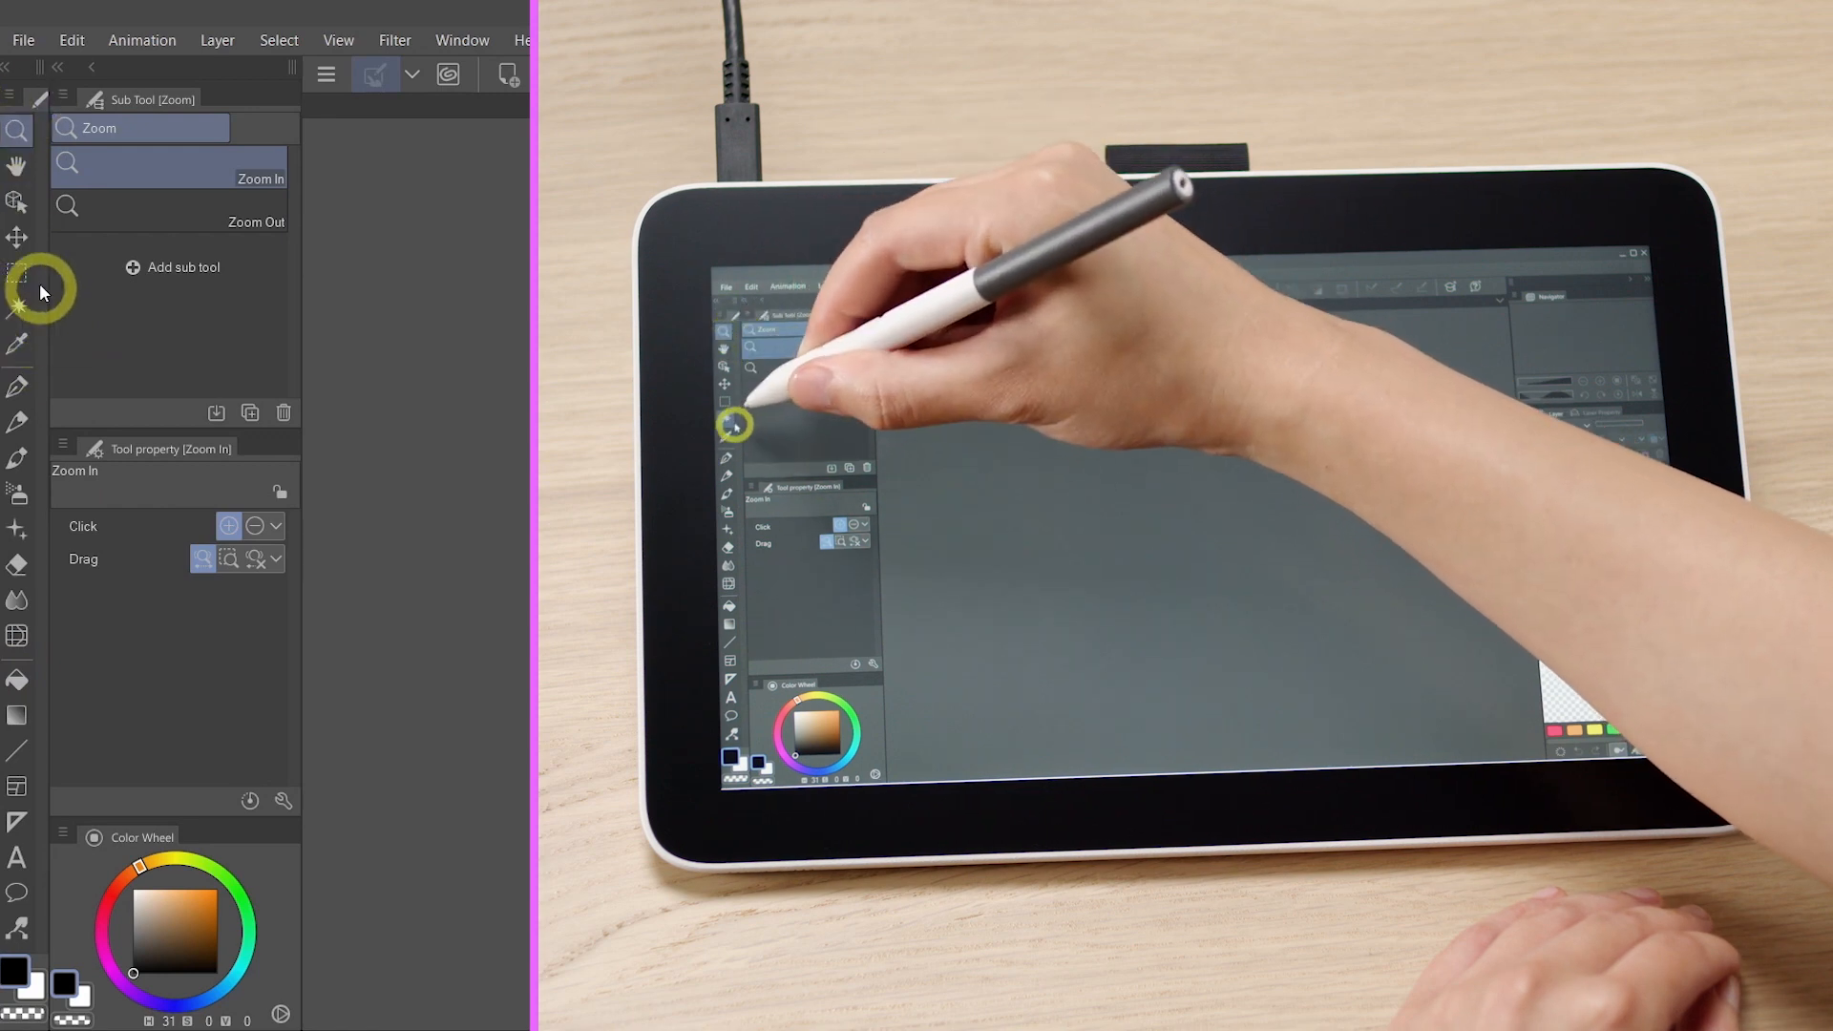
pyautogui.moveTo(17, 184)
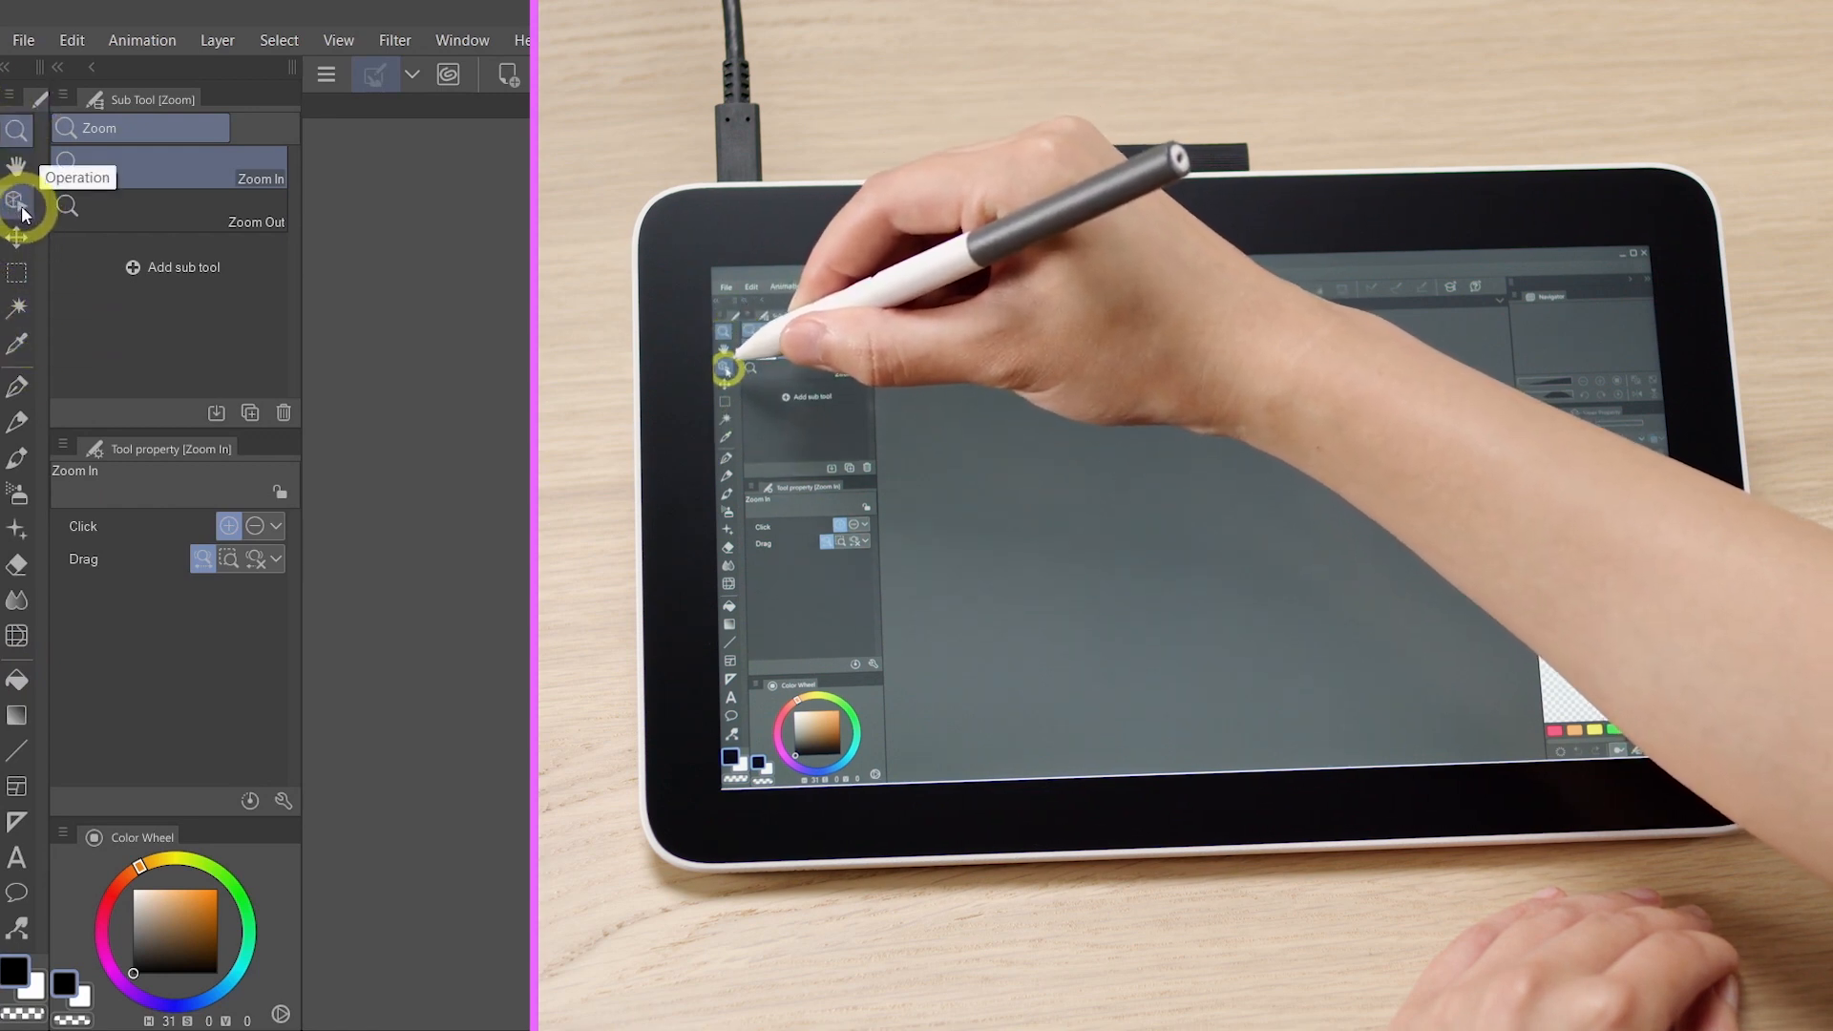
pyautogui.moveTo(17, 315)
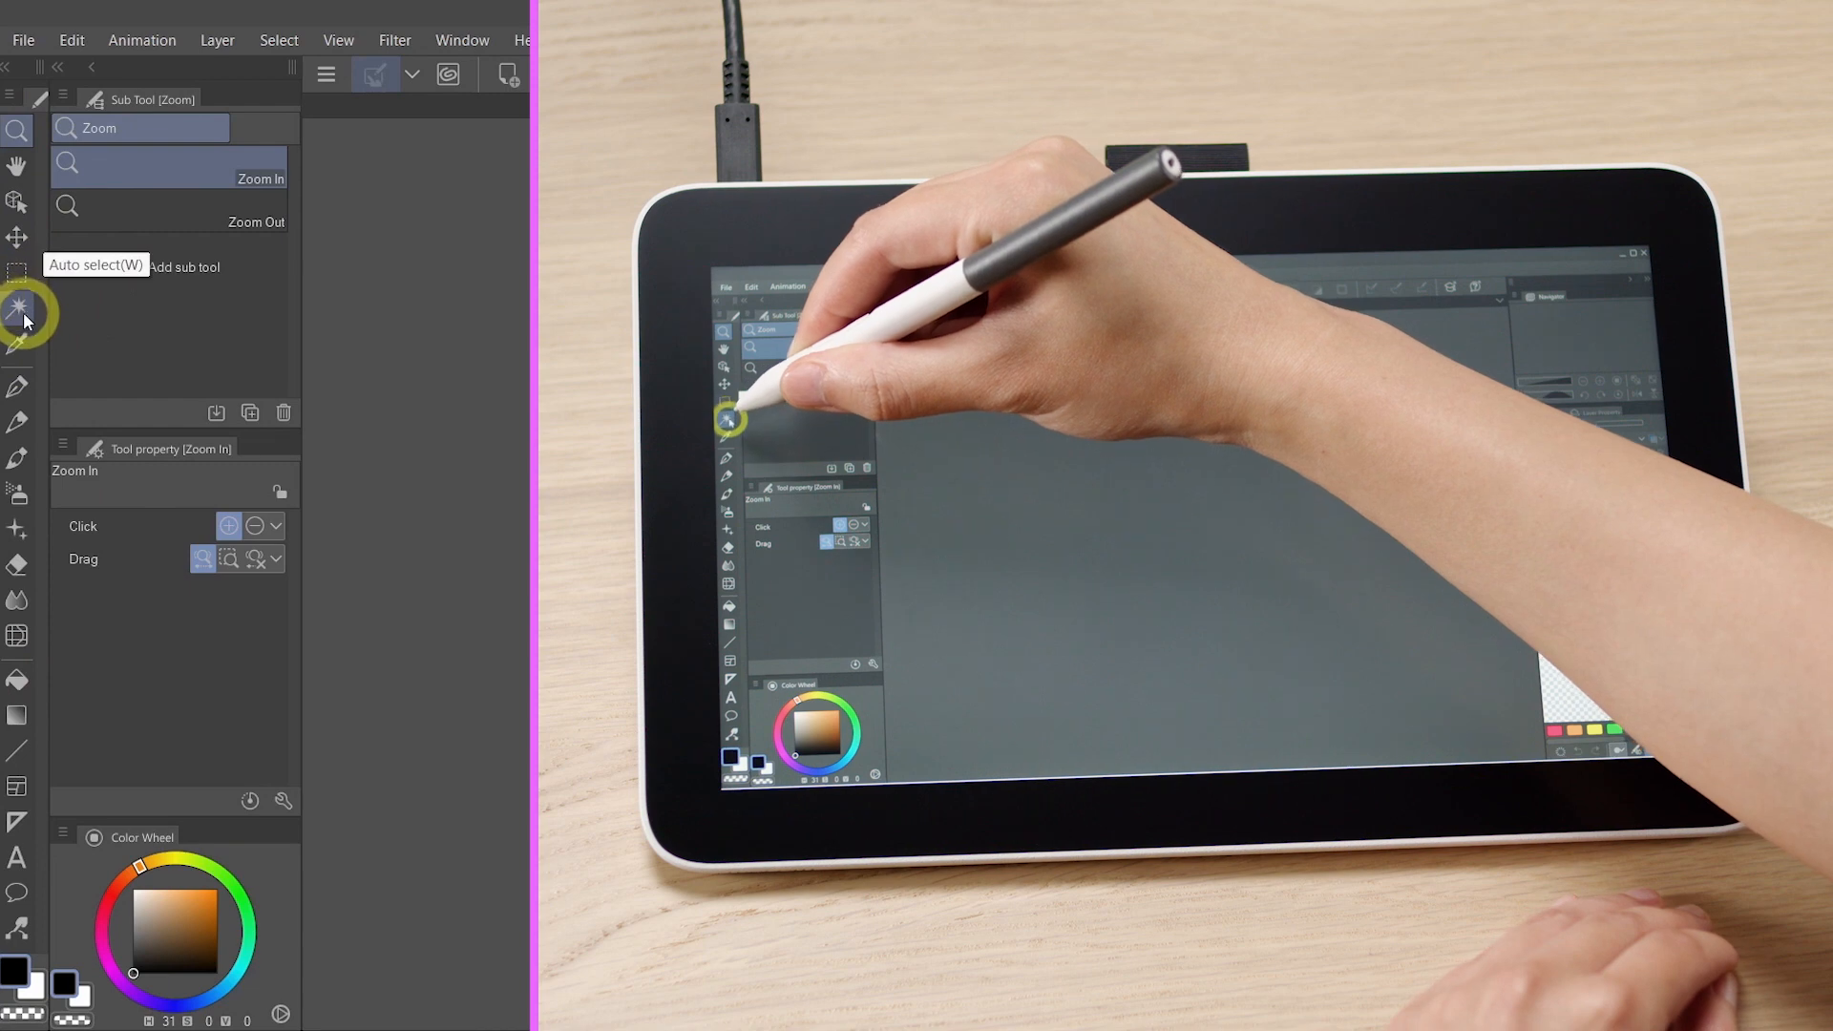
pyautogui.moveTo(17, 345)
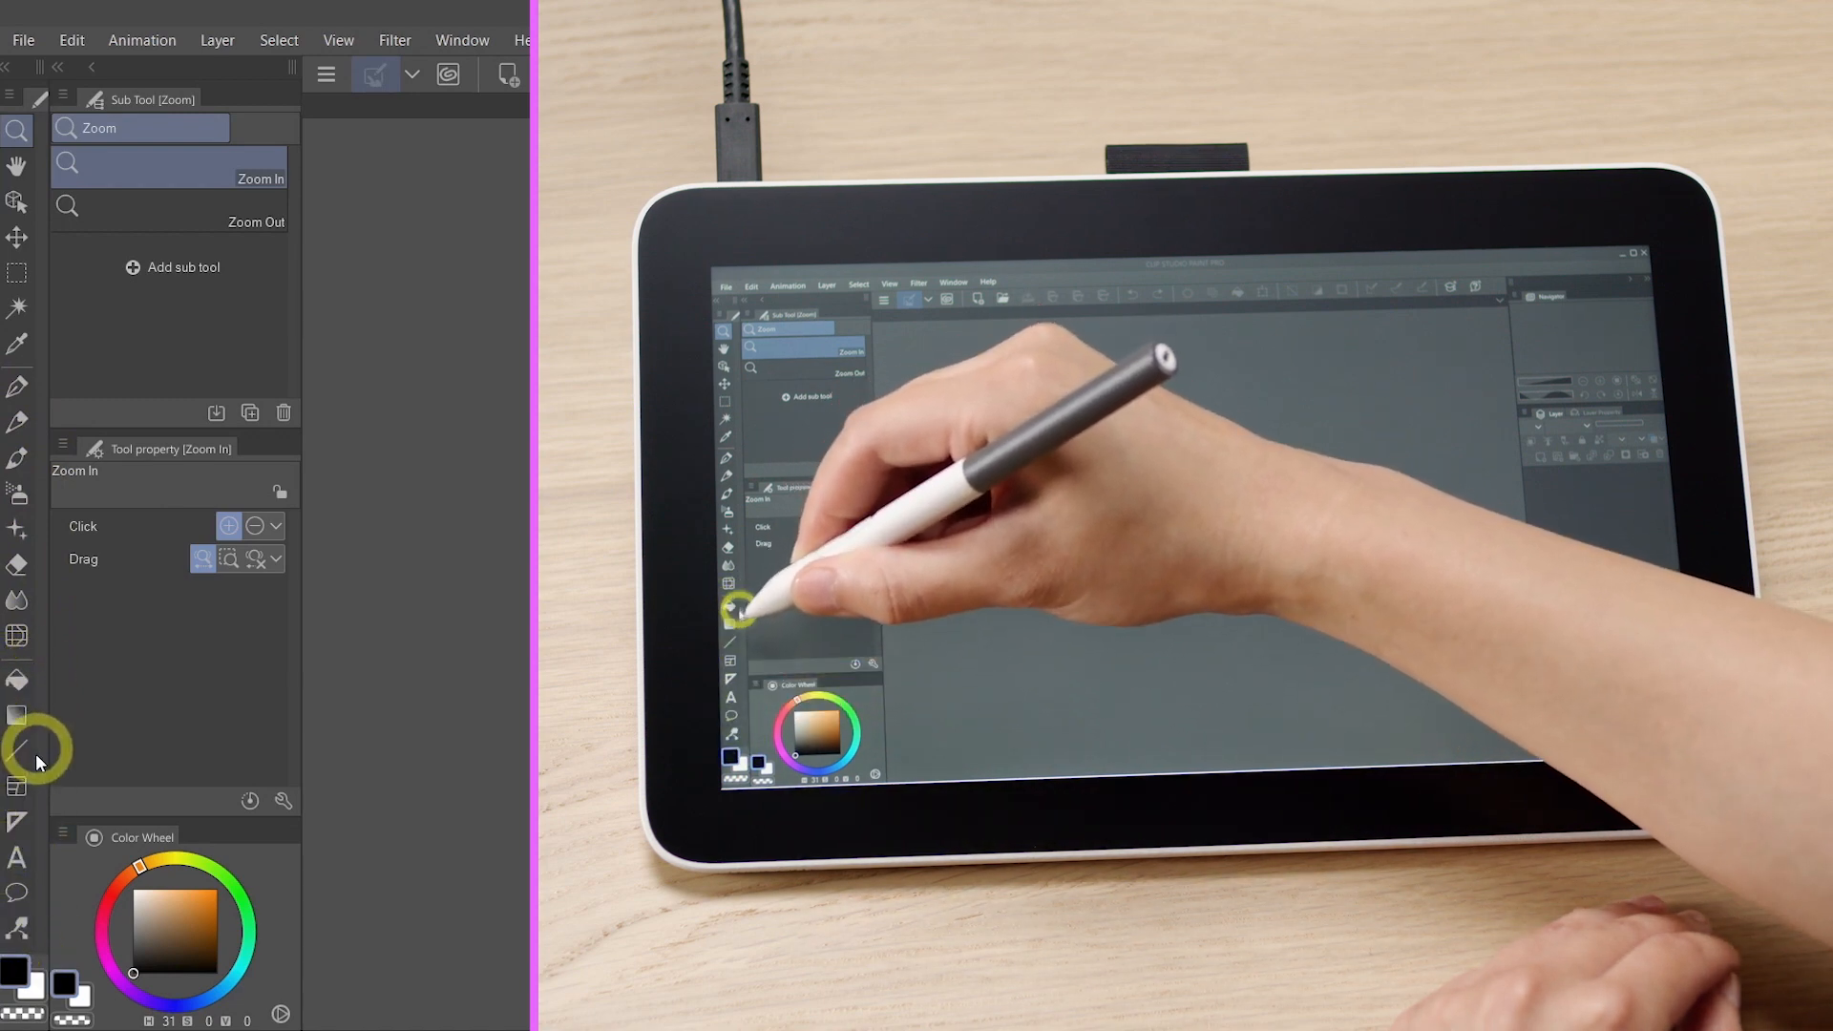
pyautogui.moveTo(20, 677)
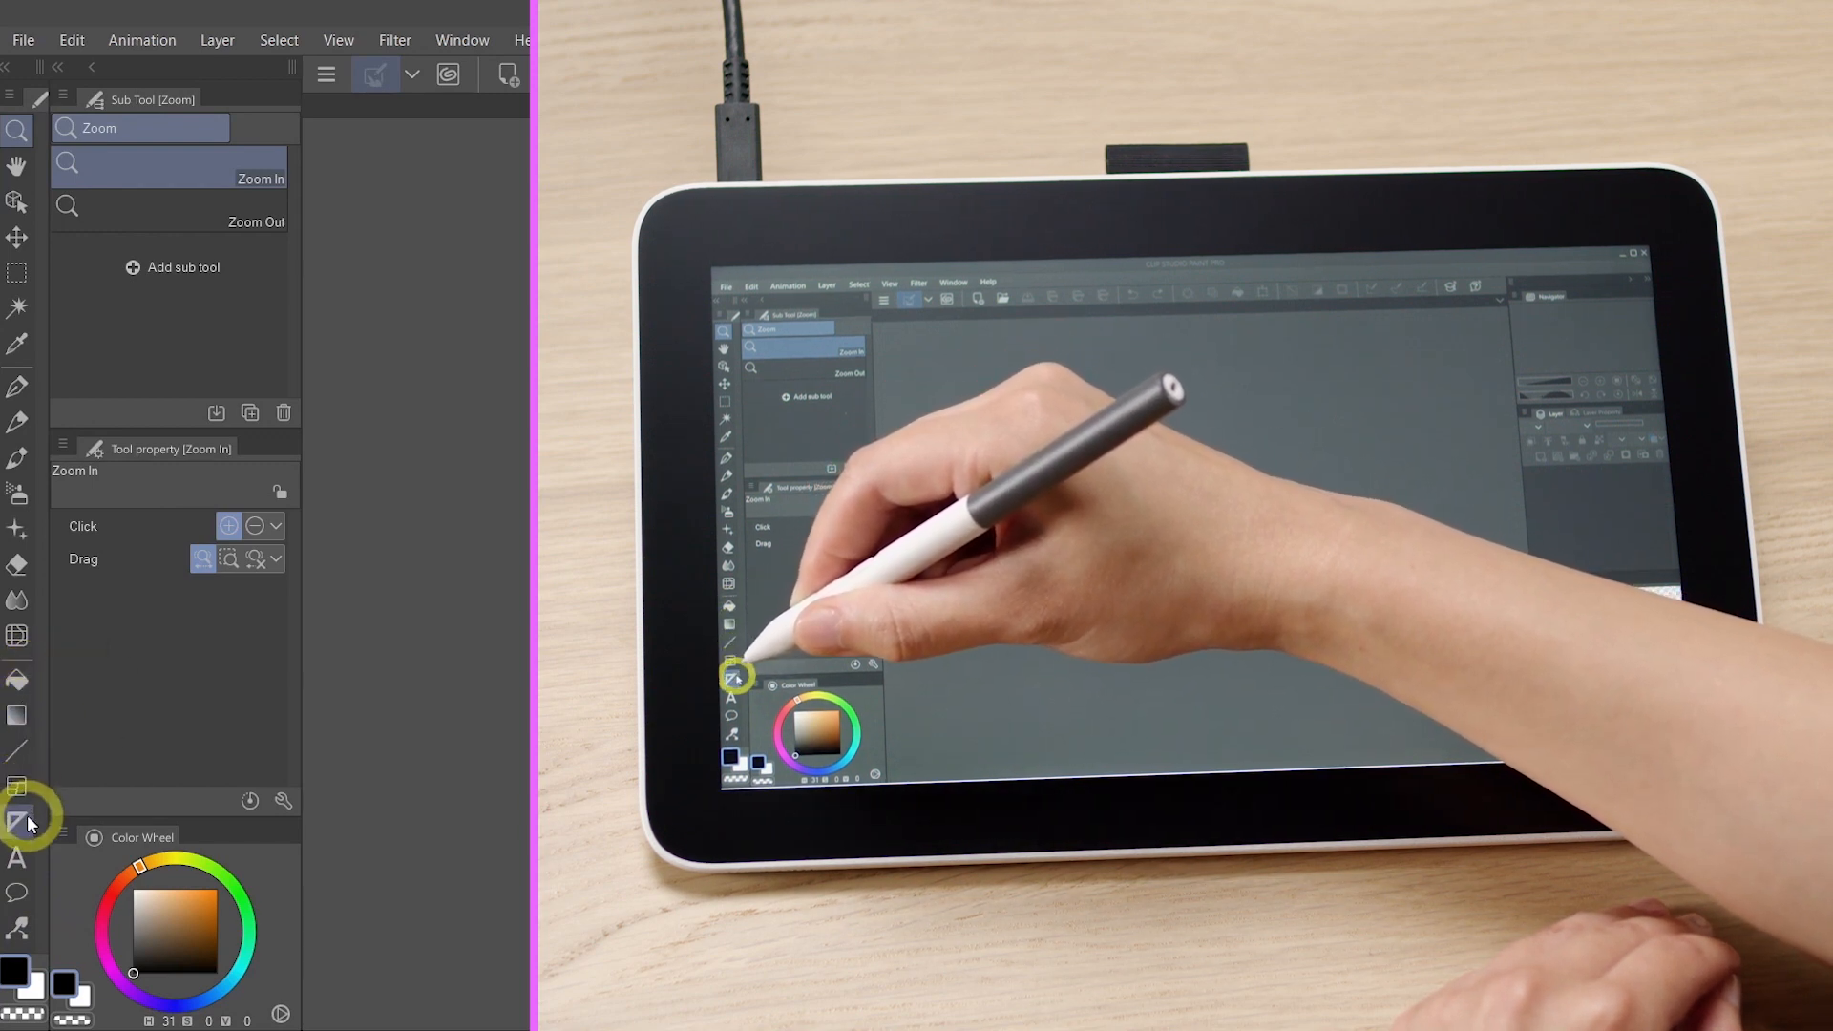
pyautogui.moveTo(19, 863)
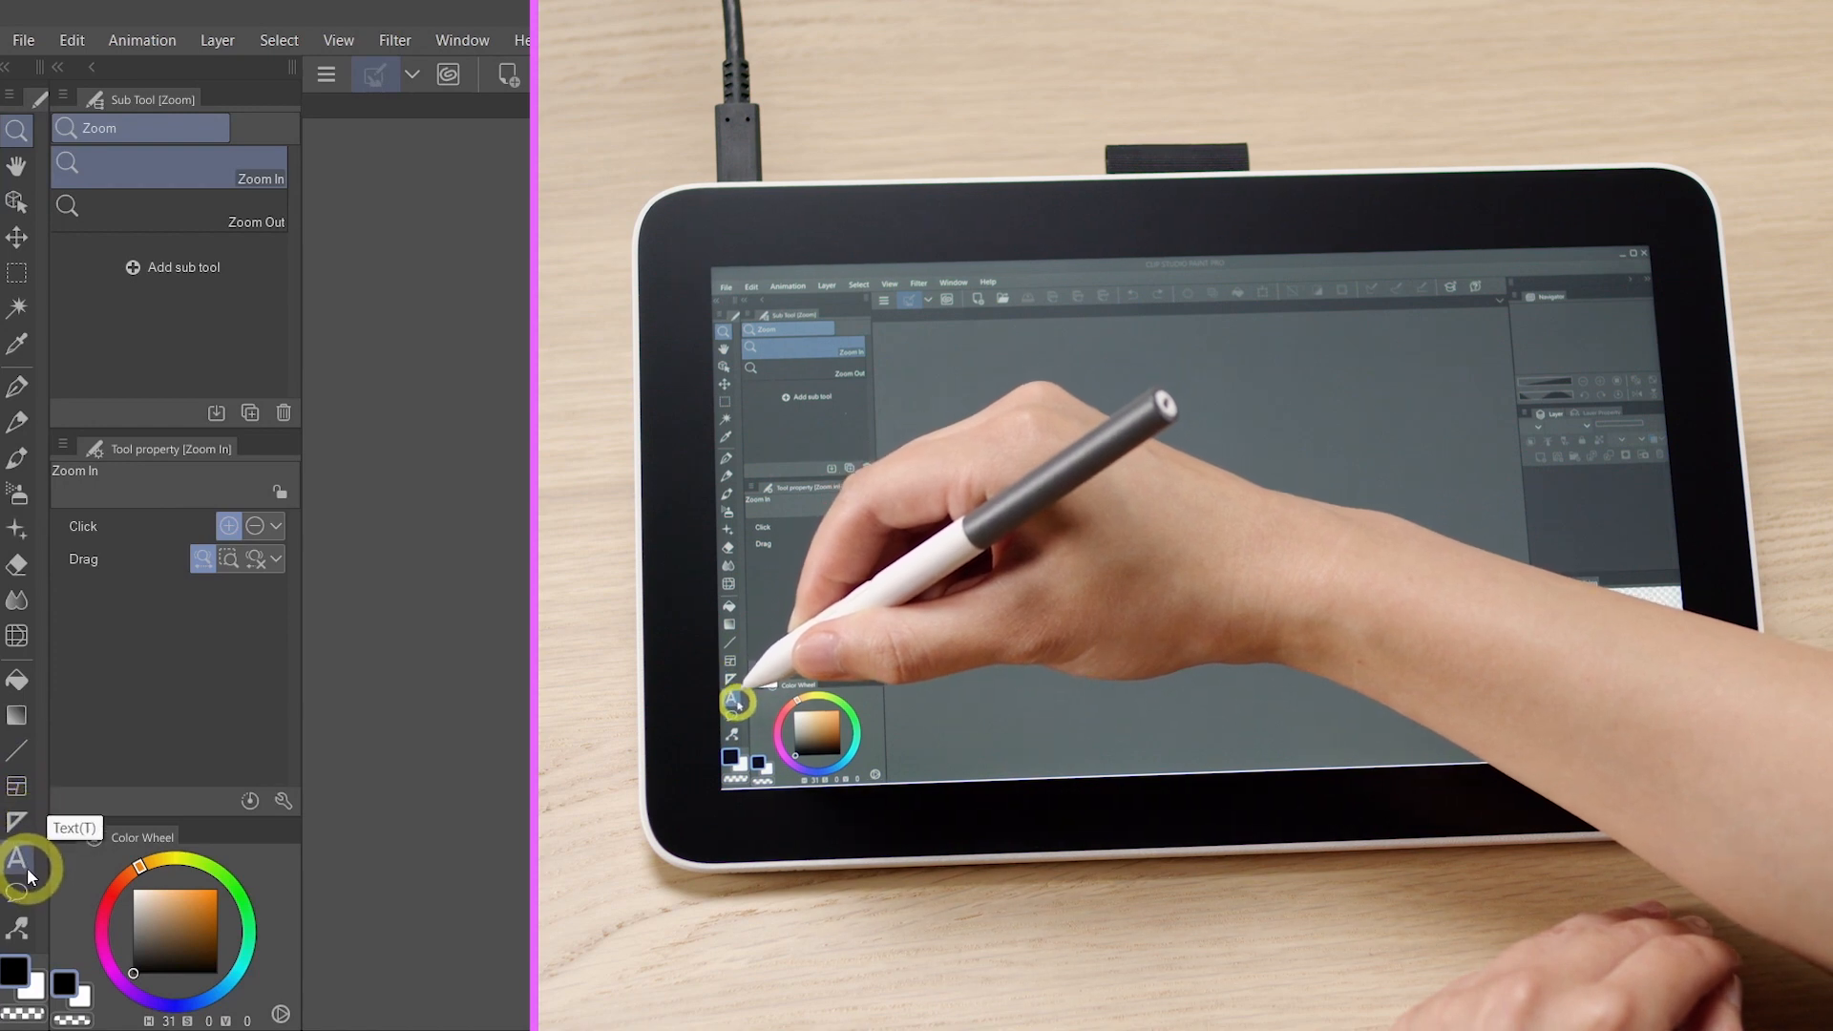
pyautogui.moveTo(19, 928)
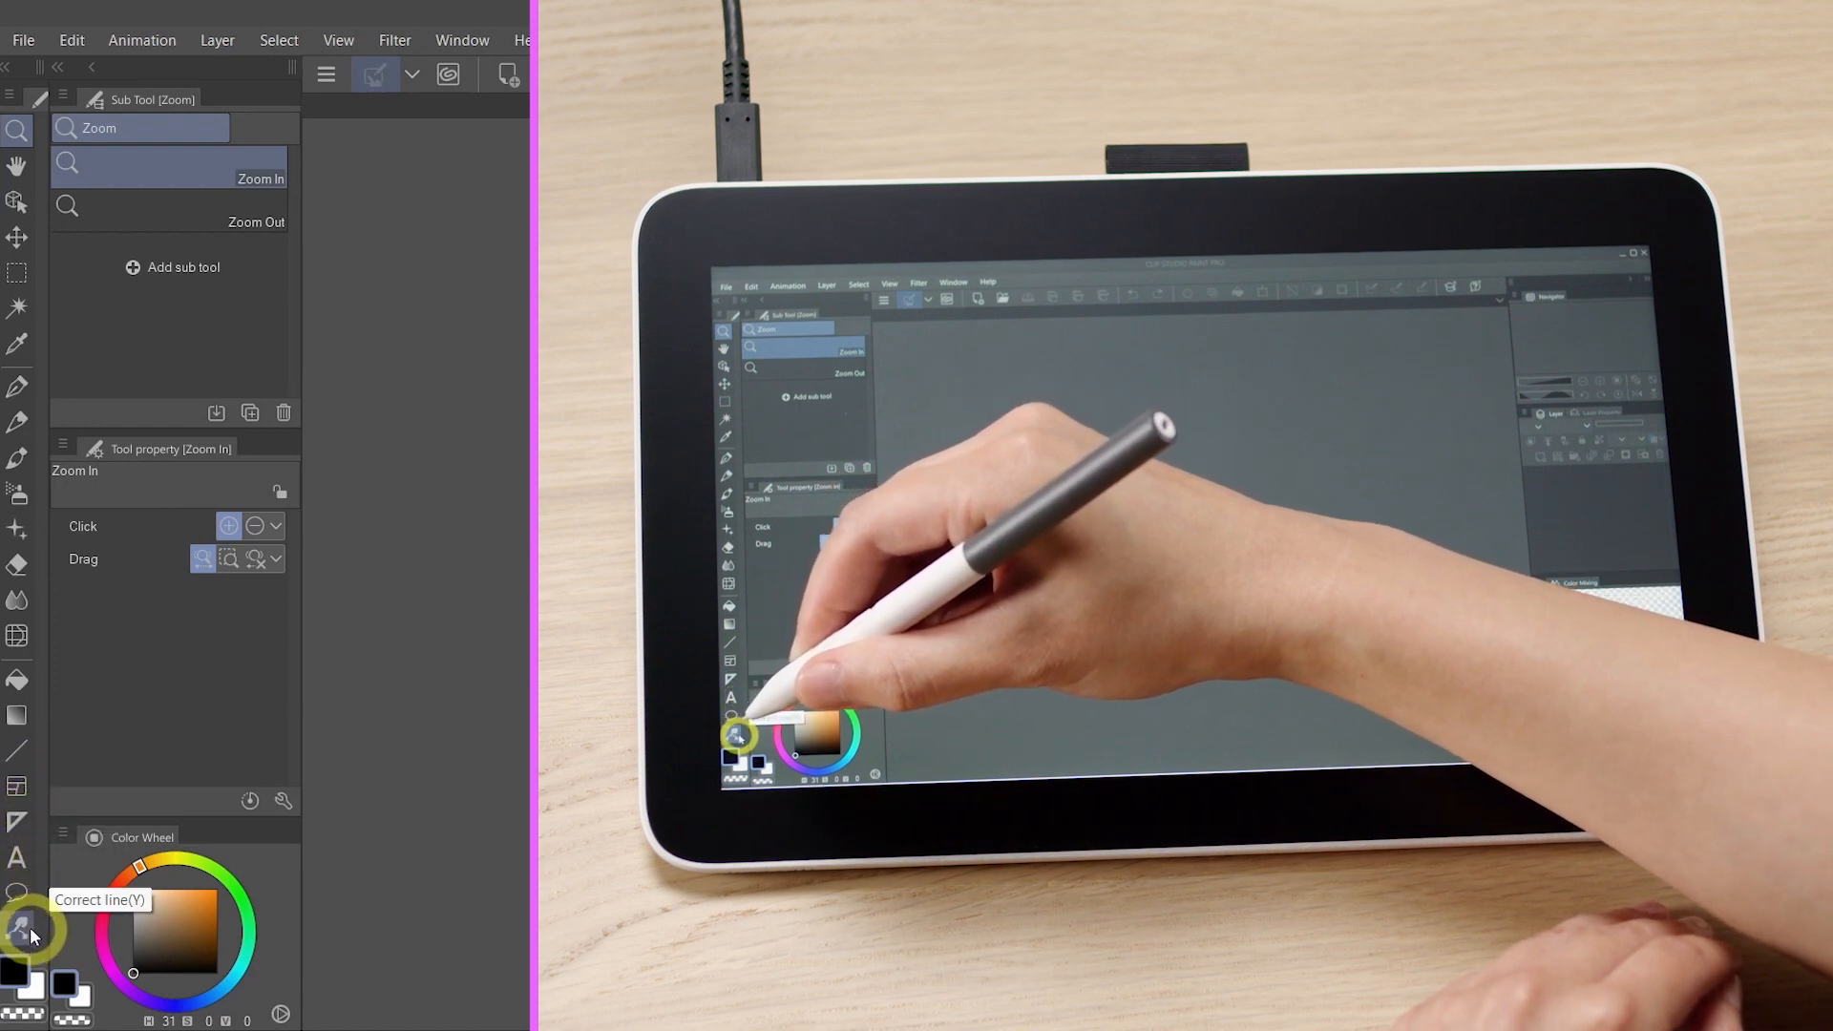